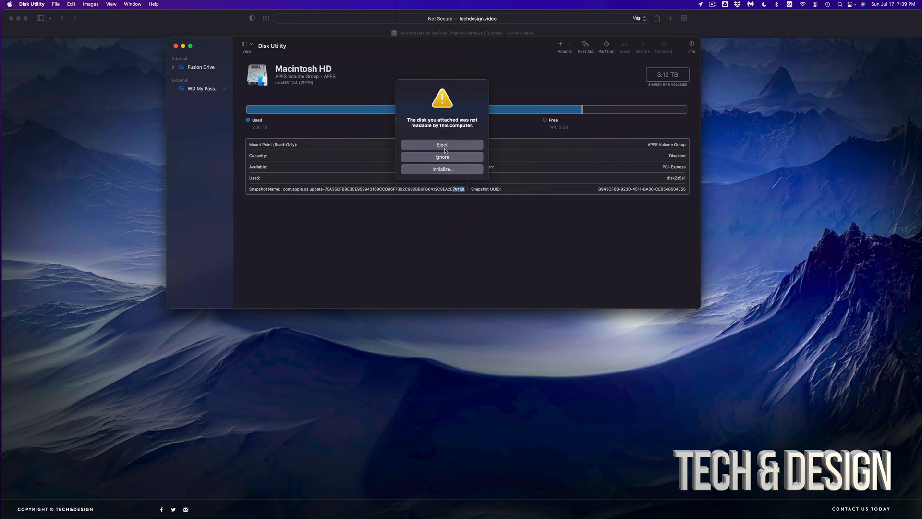
Ignore the 'disk not readable' alert, keeping the drive connected
{"action": "left_click", "coordinate": [442, 156]}
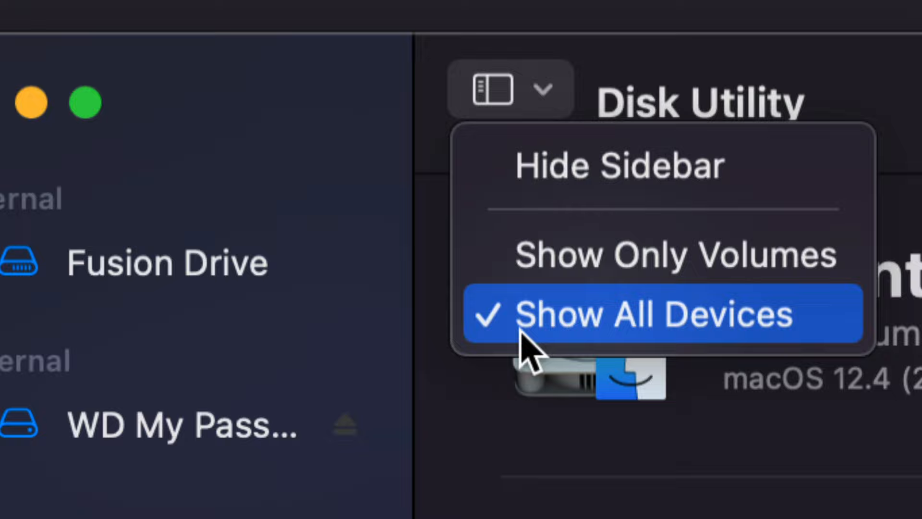
Switch the sidebar to Show All Devices so whole physical drives are listed
{"action": "left_click", "coordinate": [646, 313]}
{"action": "type", "text": "disk"}
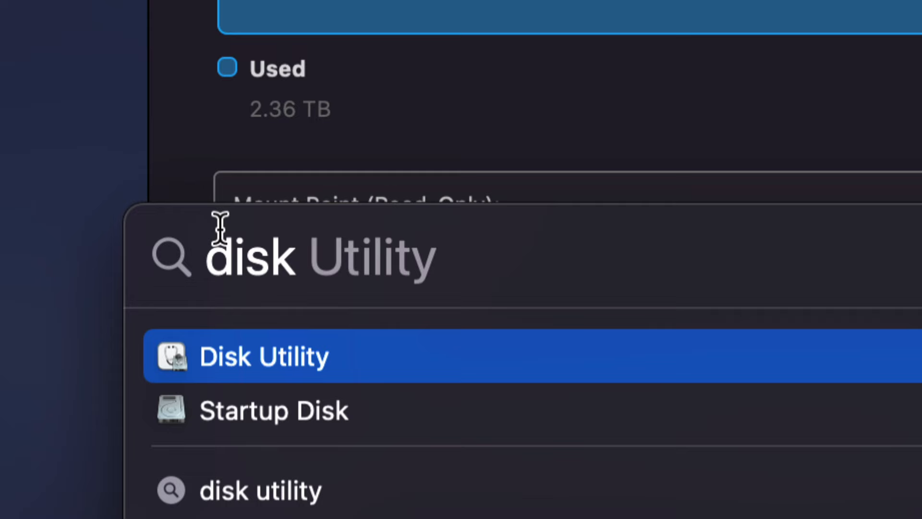
Relaunch Disk Utility from Spotlight and select the external WD My Passport drive
{"action": "left_click", "coordinate": [265, 355]}
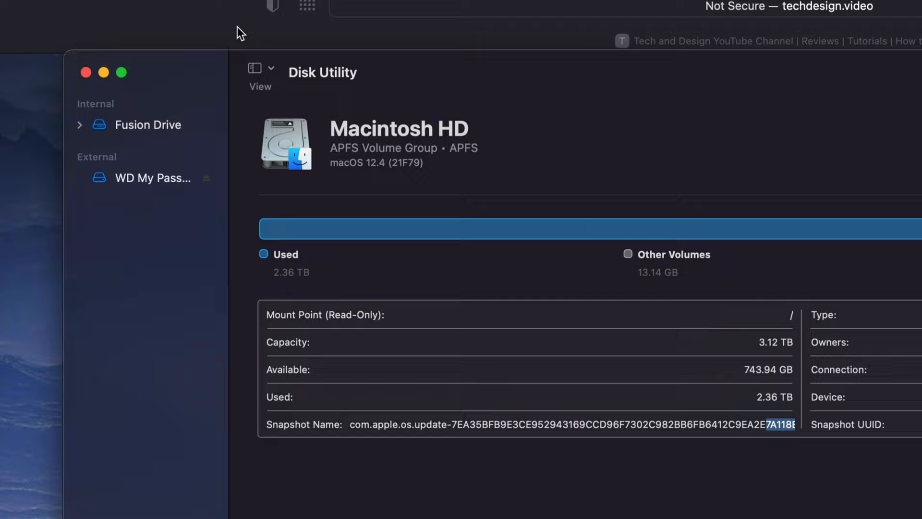
{"action": "left_click", "coordinate": [153, 178]}
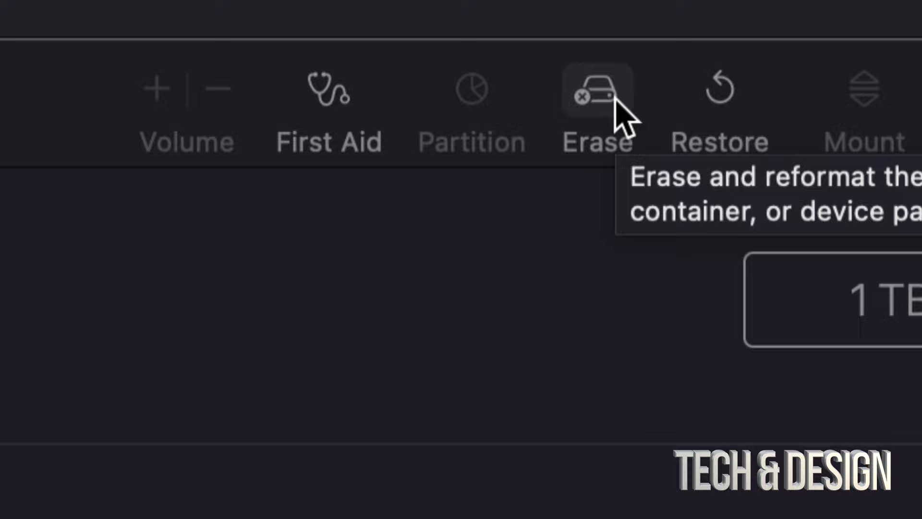
Start an erase of WD My Passport 0748 Media, showing name Untitled, APFS, GUID Partition Map
{"action": "left_click", "coordinate": [597, 91]}
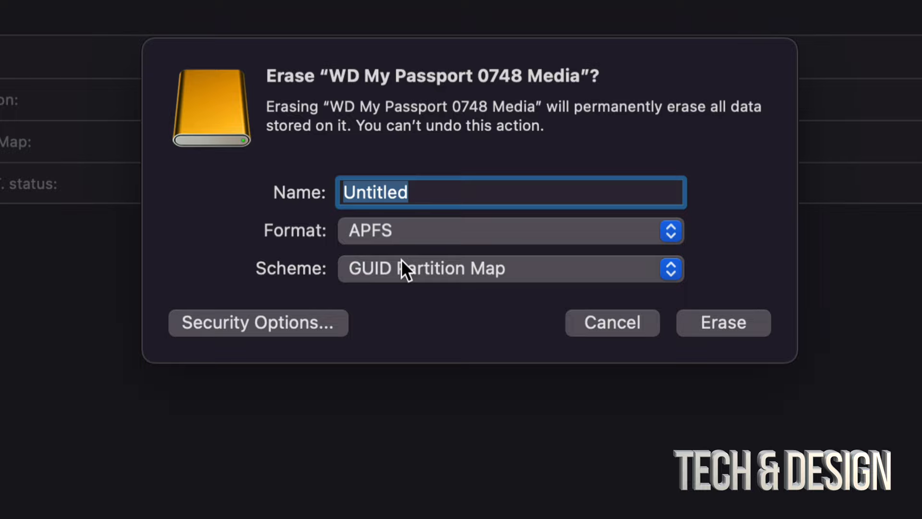
{"action": "left_click", "coordinate": [510, 230]}
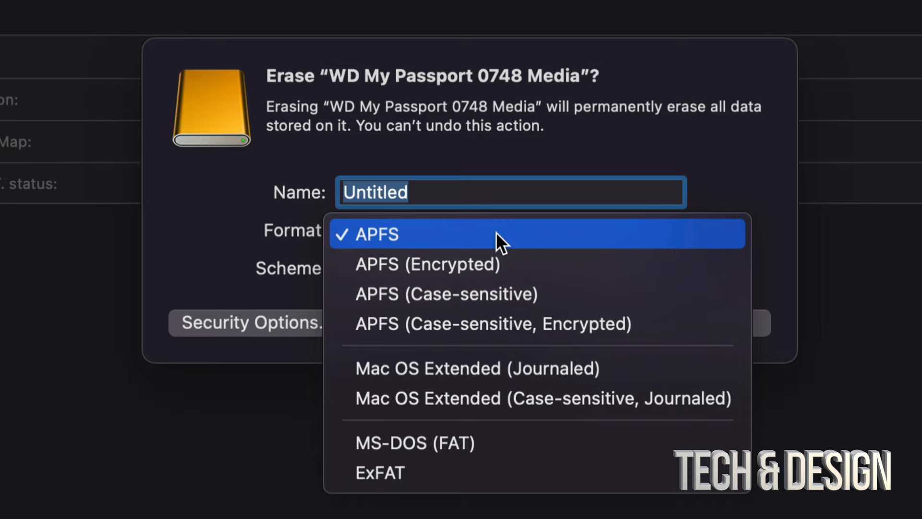
{"action": "mouse_move", "coordinate": [476, 367]}
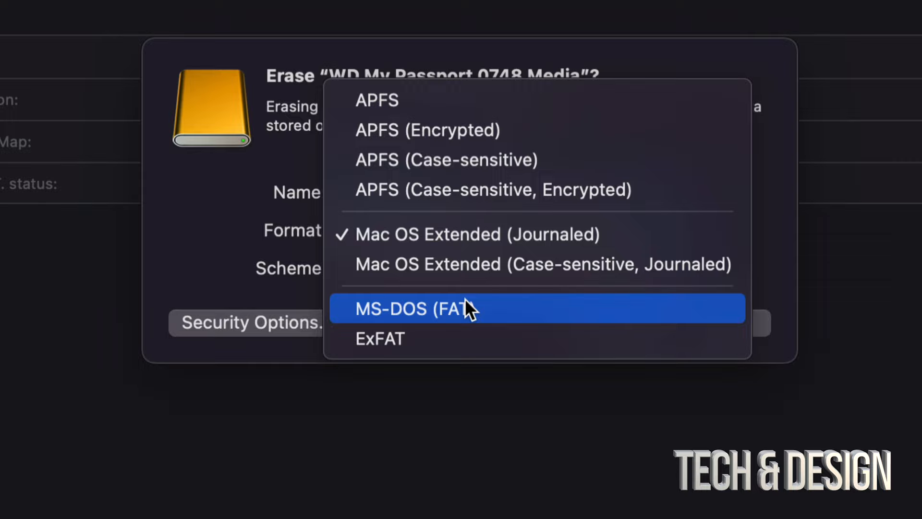
{"action": "left_click", "coordinate": [380, 338]}
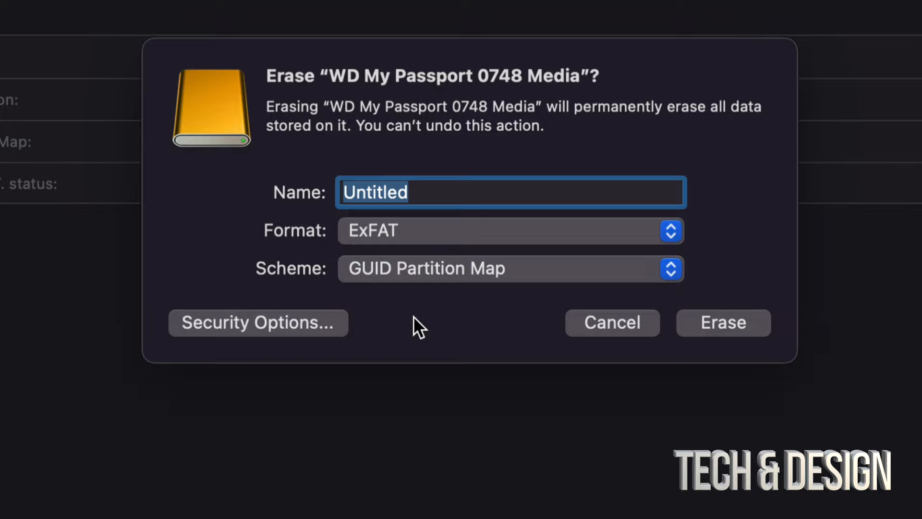
{"action": "left_click", "coordinate": [510, 269]}
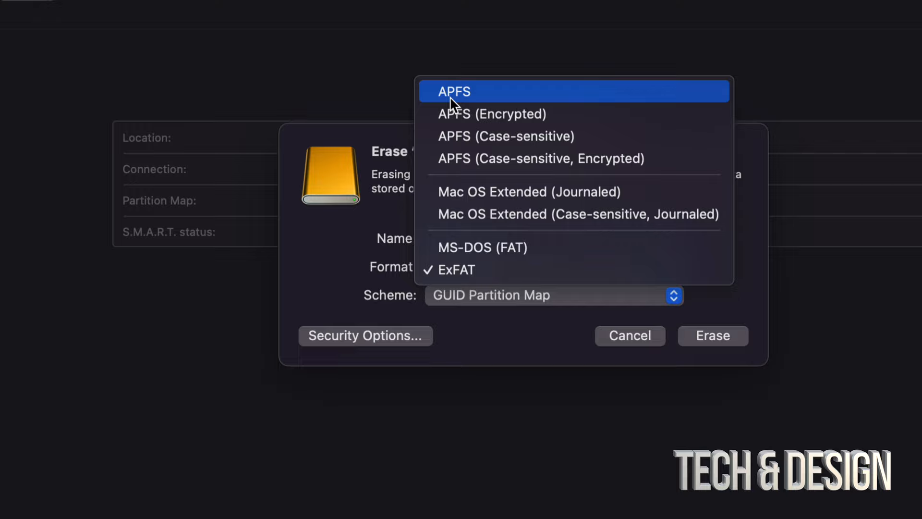
{"action": "mouse_move", "coordinate": [549, 297]}
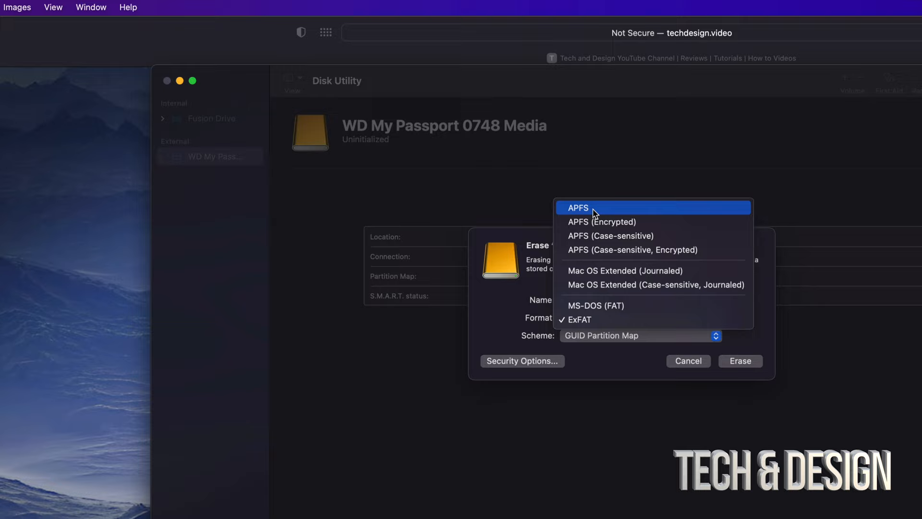
{"action": "left_click", "coordinate": [578, 207]}
{"action": "type", "text": "Transfer"}
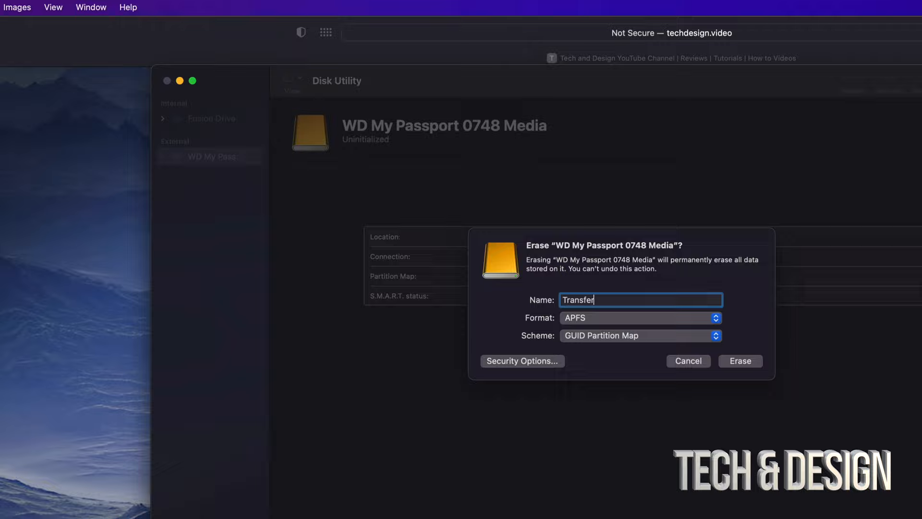
Erase the drive as APFS, GUID Partition Map, named 'Transfer TECH & DESIGN'
{"action": "type", "text": "TECH & DESIGN"}
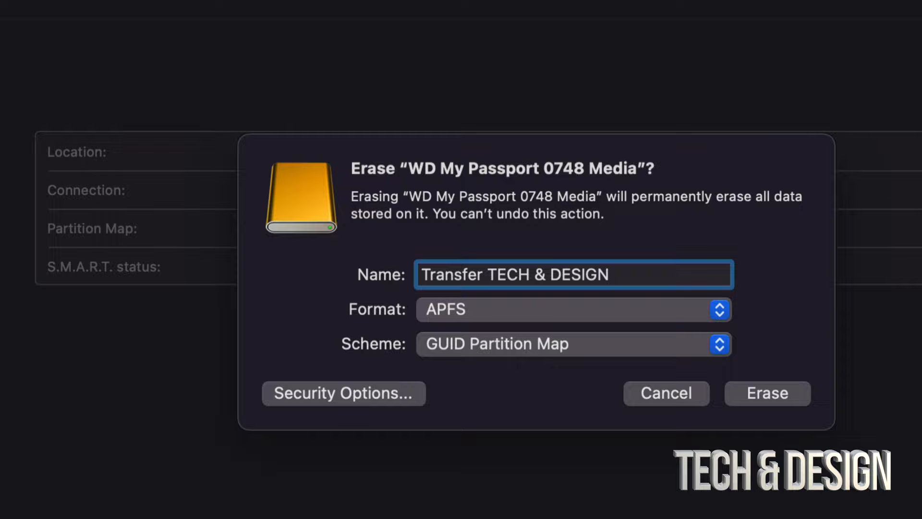
{"action": "left_click", "coordinate": [766, 393]}
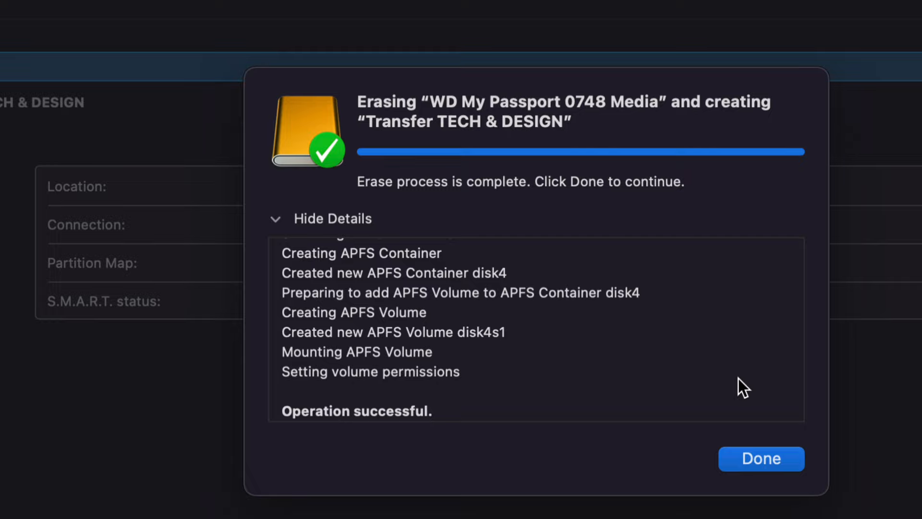
Dismiss the completed erase report with Done
{"action": "left_click", "coordinate": [761, 458]}
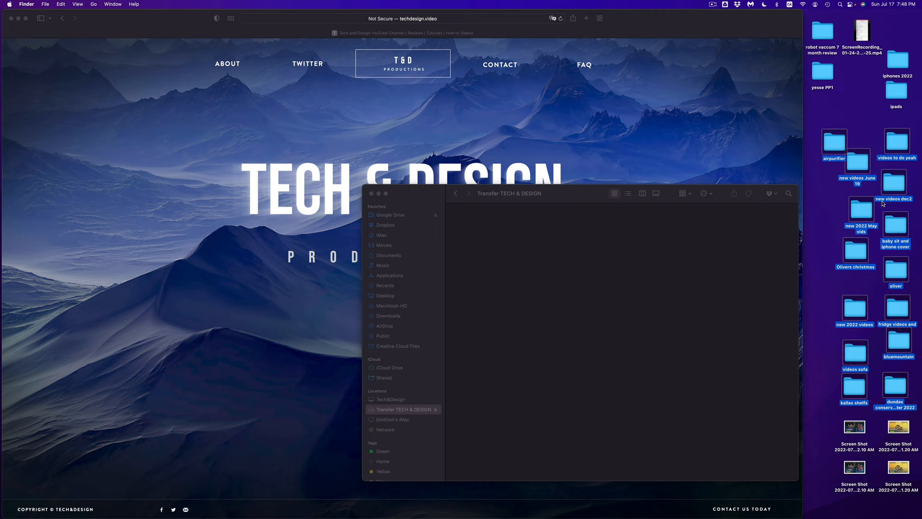
Drag the selected desktop video folders onto 'Transfer TECH & DESIGN', starting a 1,326-item copy
{"action": "left_click_drag", "start_coordinate": [854, 144], "coordinate": [587, 252]}
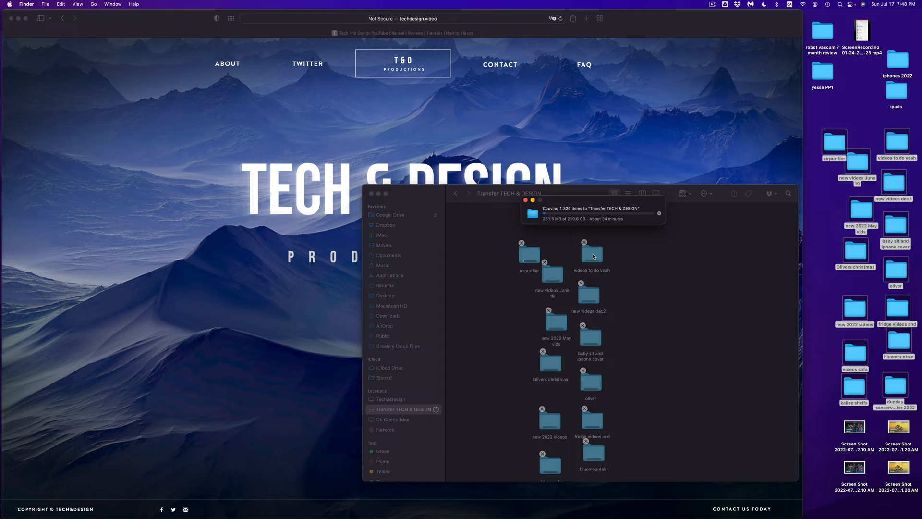